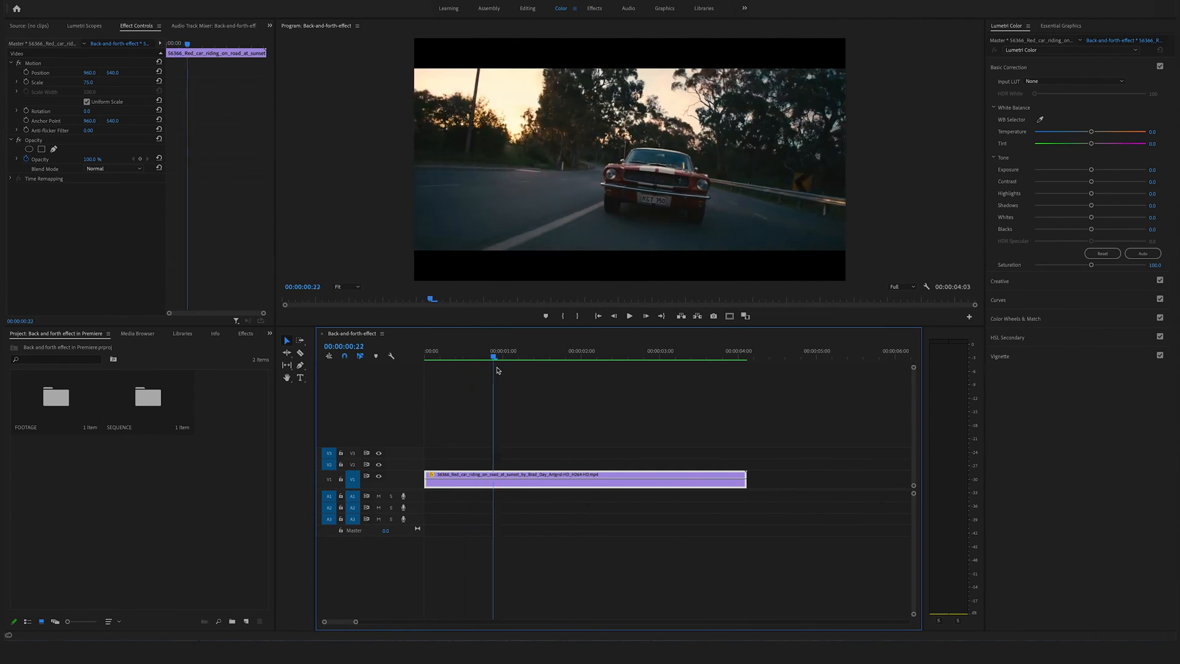
Step: Park the playhead at 00:00:01:16 on the car clip for the first cut
click(553, 351)
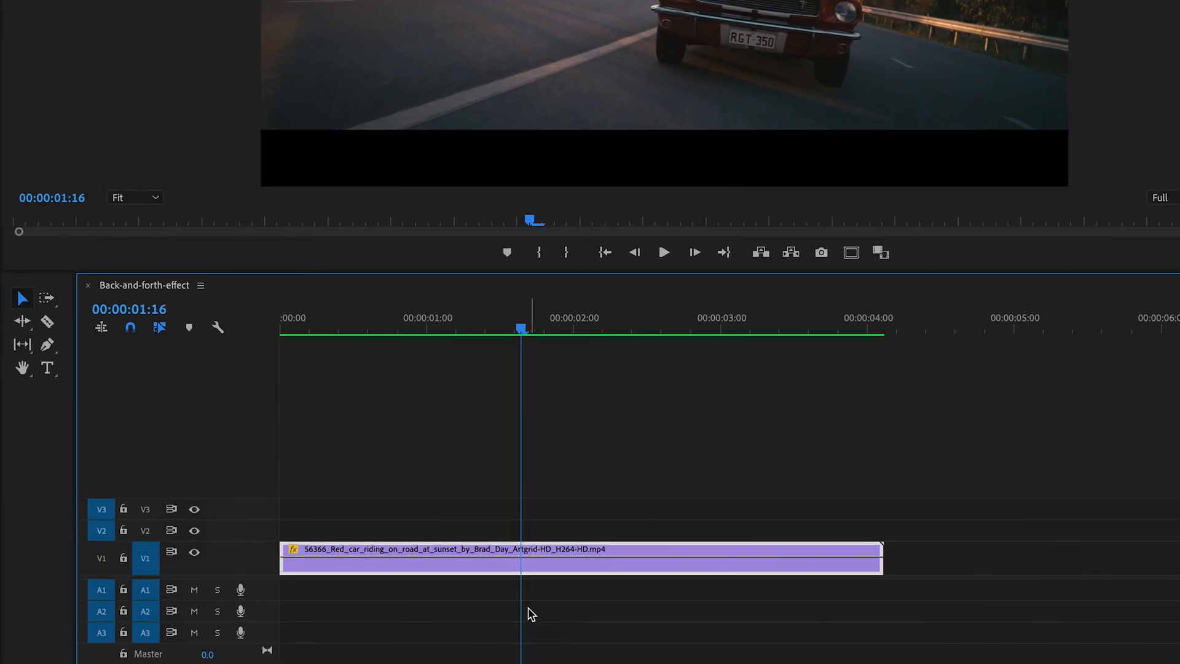
Step: Razor the car clip at 00:00:01:16 and 00:00:02:02 into three pieces
key(c)
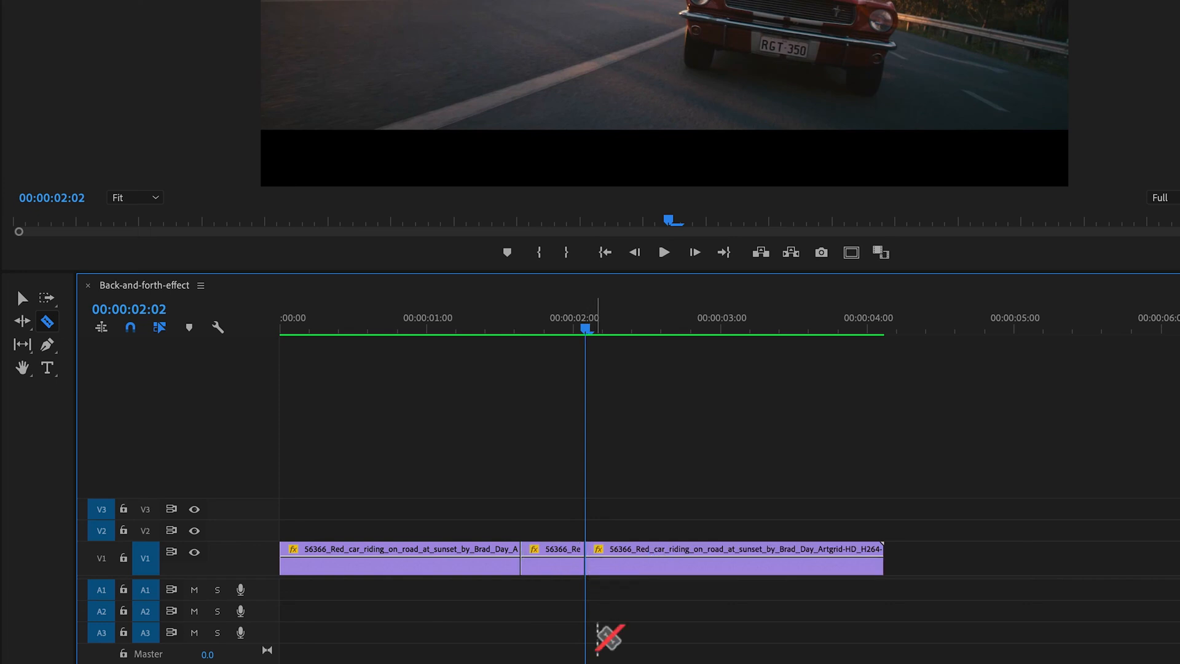
Step: Move the last car piece later on V1, leaving a gap after the short middle piece
key(v)
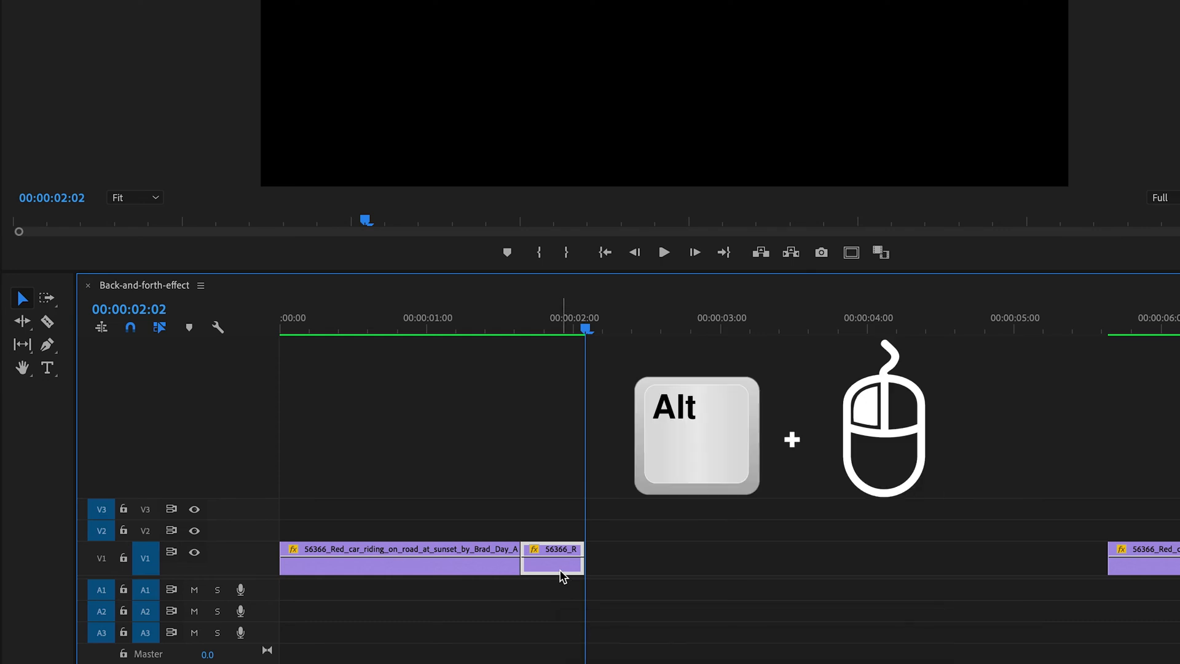
Step: Alt-drag a duplicate of the short piece so it sits directly after the original
drag(560, 575, 628, 578)
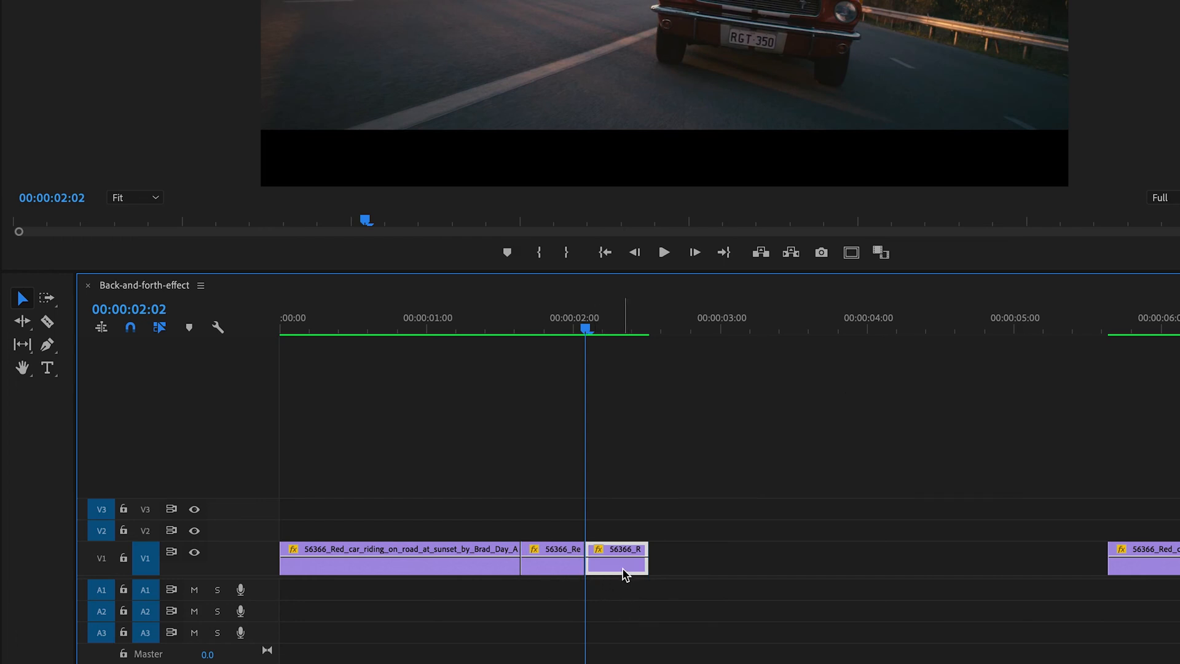
Step: Set the duplicated short piece to Reverse Speed in Speed/Duration and confirm
right_click(618, 558)
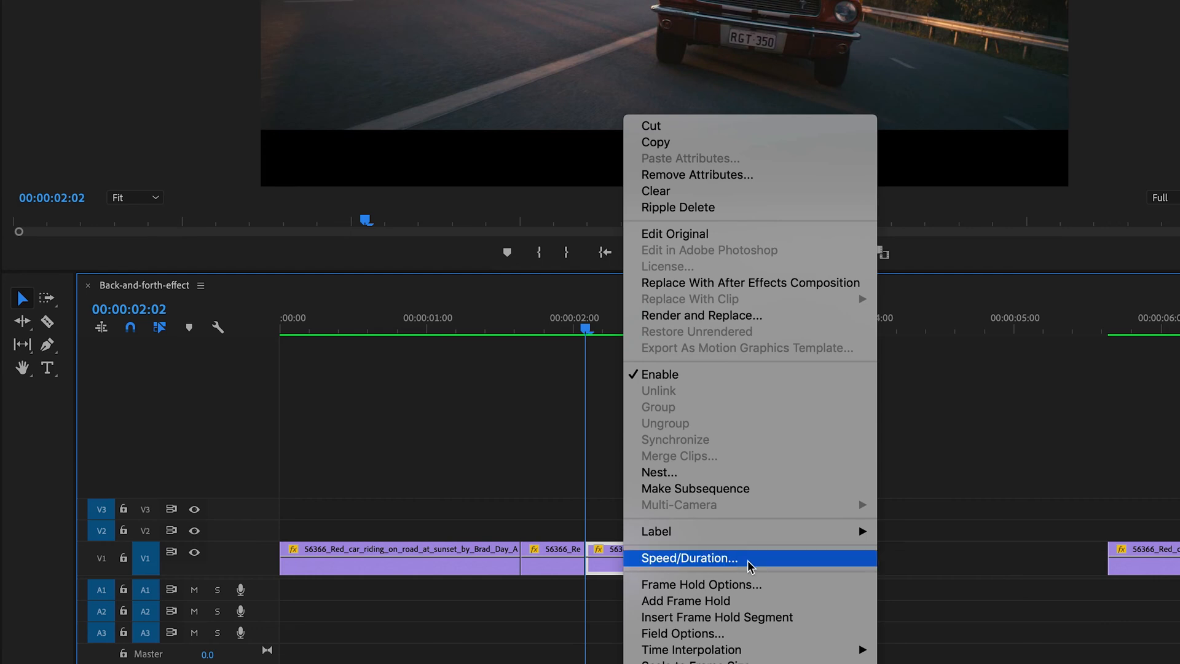
click(688, 558)
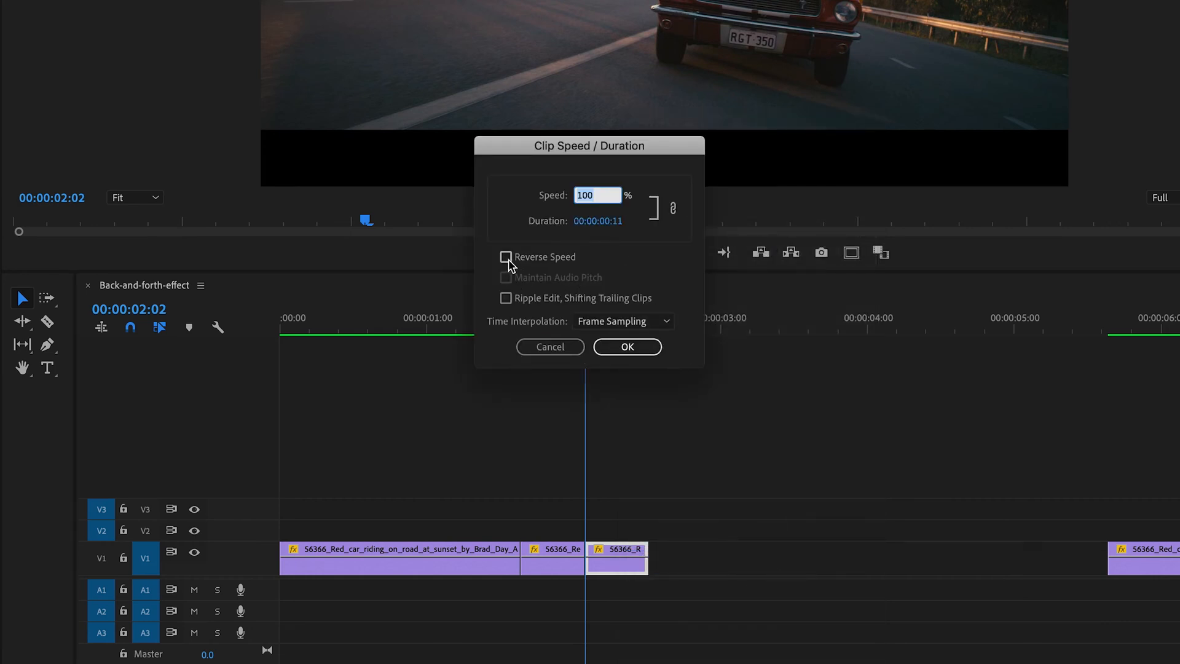
click(505, 257)
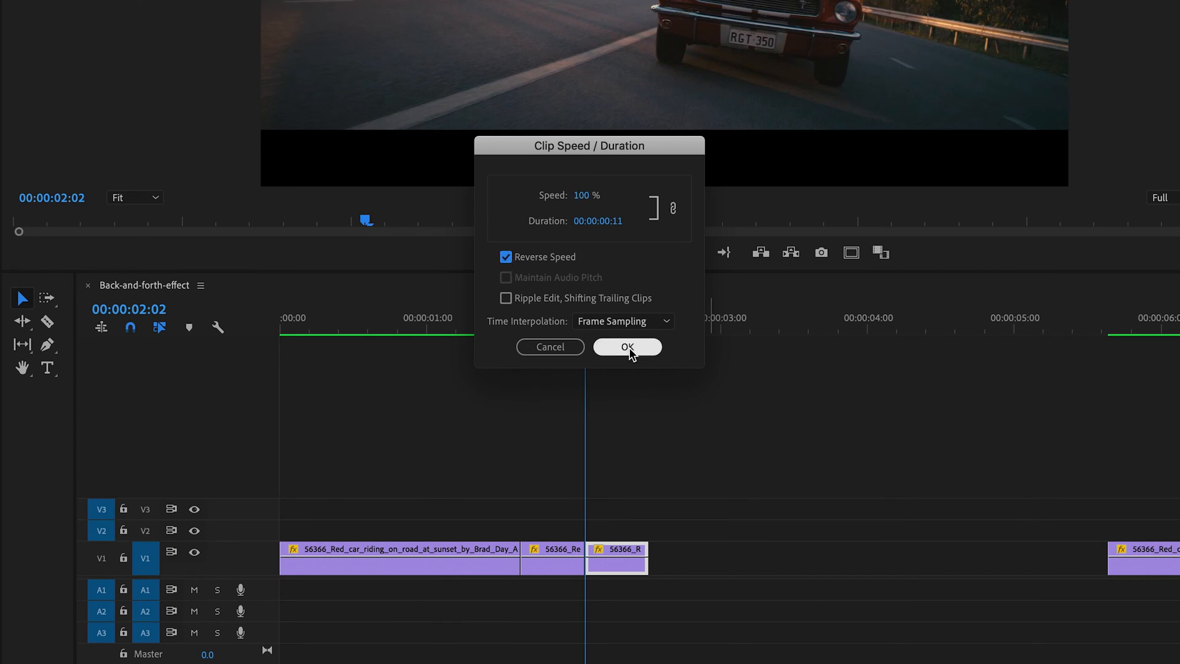
click(626, 346)
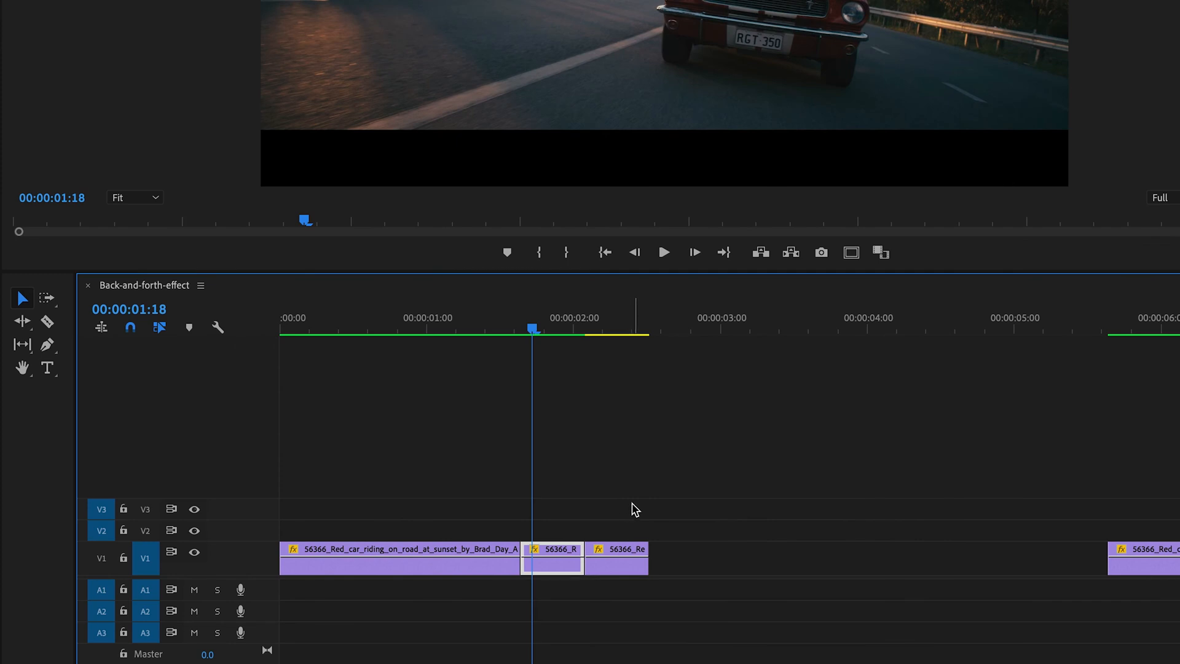
Step: Select the forward and reversed short pieces together for duplication
click(616, 558)
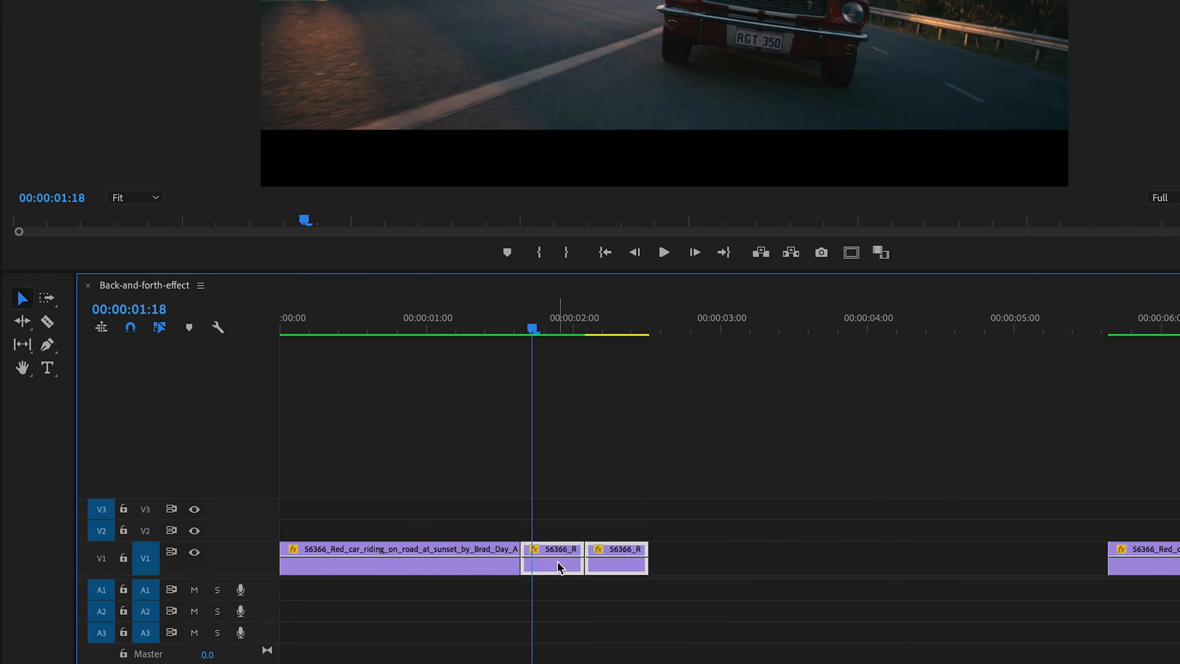
mouse_move(548, 572)
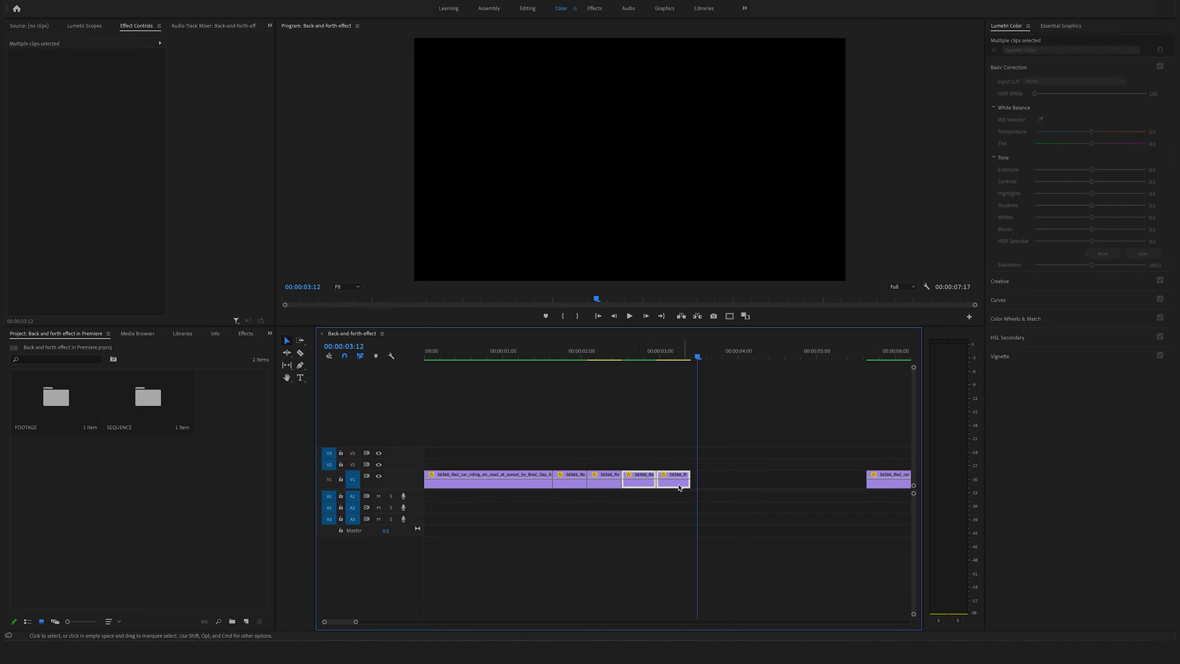
Step: Duplicate the pair again after the last piece and play the sequence back
drag(674, 479, 708, 479)
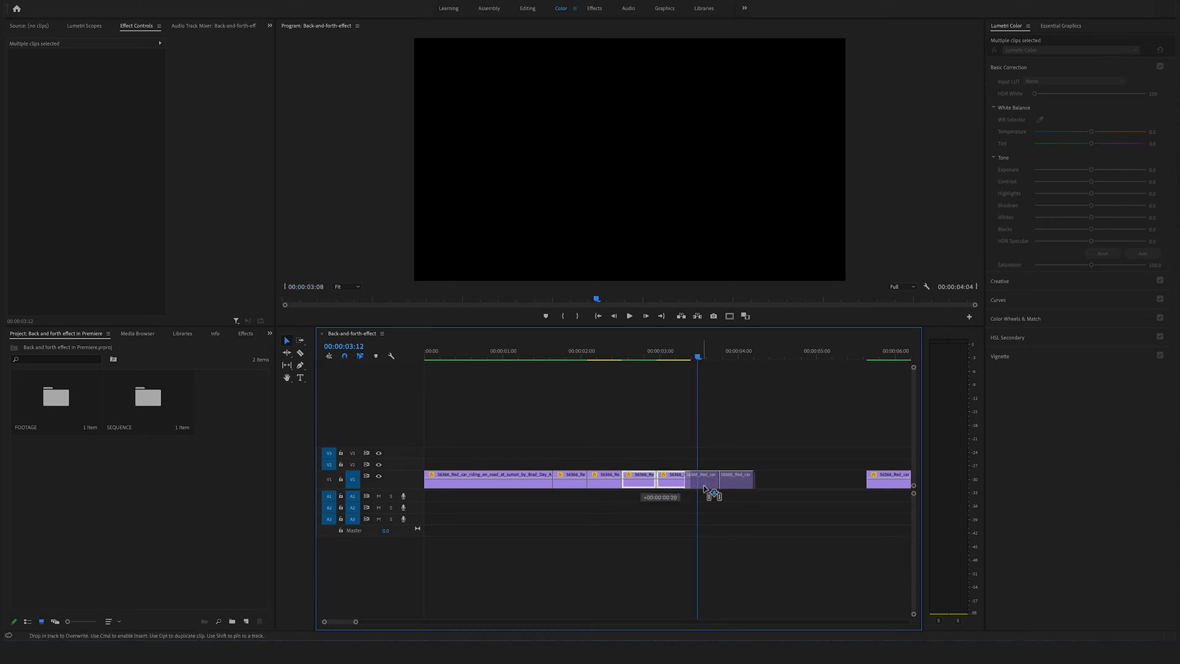
drag(699, 480, 723, 479)
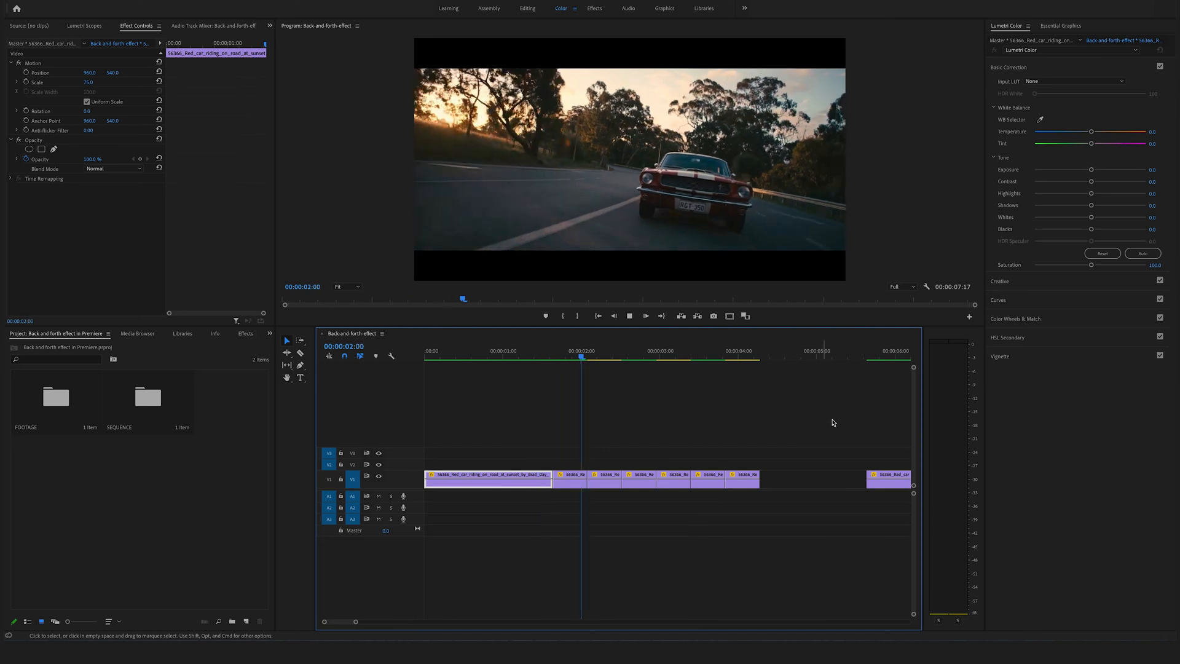
click(739, 356)
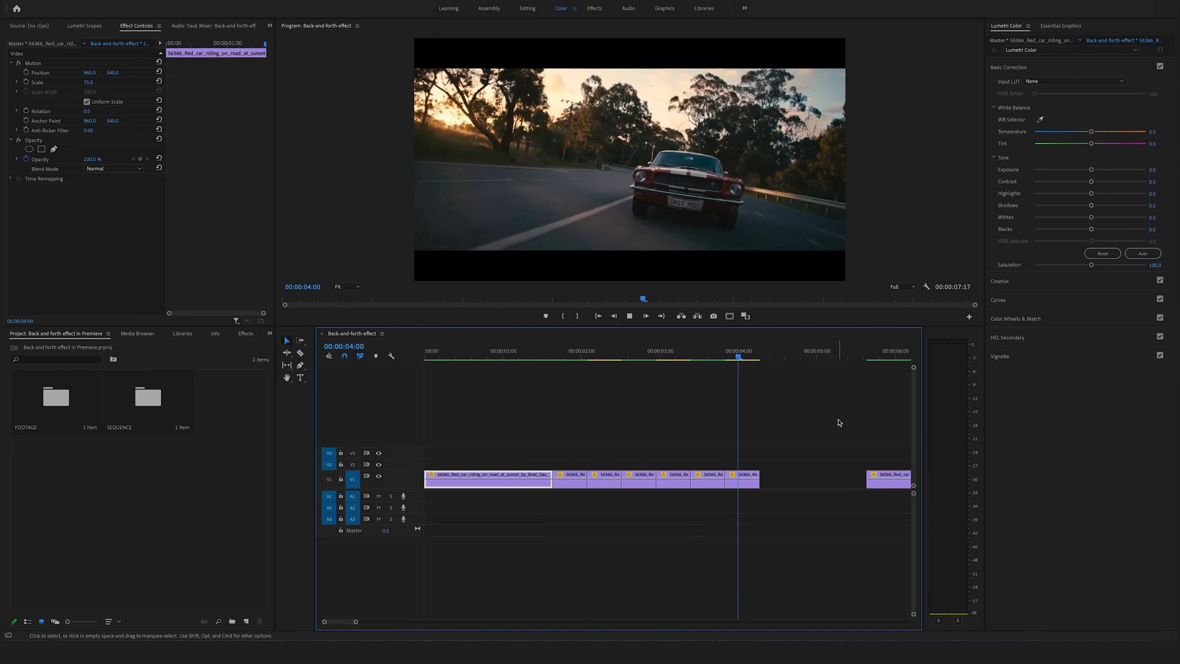